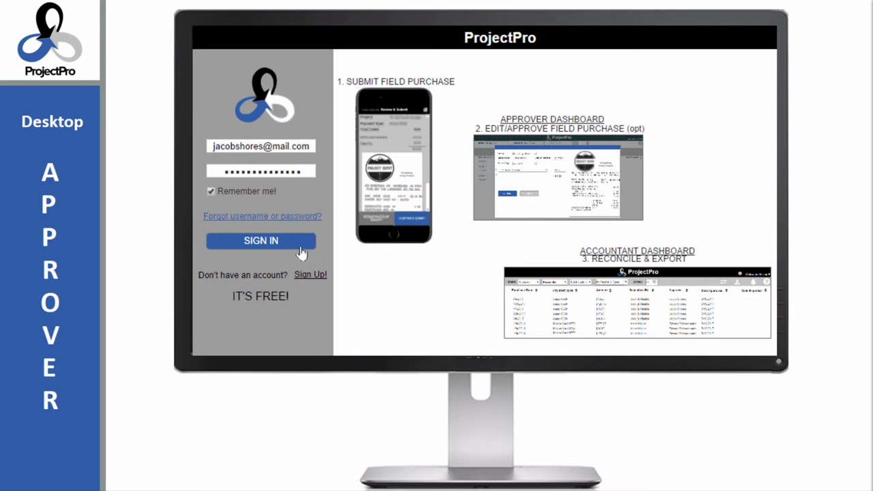
# - Sign in as the approver and open Buck's Lodge's pending purchases
pyautogui.click(260, 240)
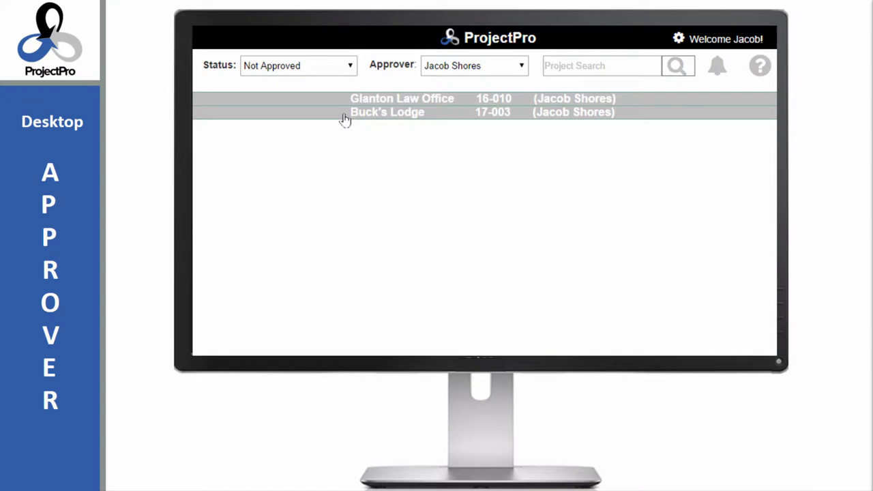
pyautogui.click(387, 112)
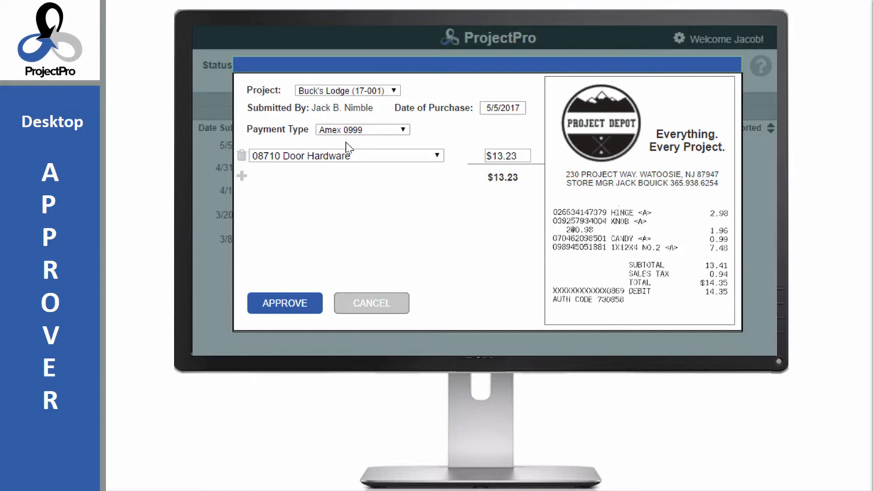
# - Confirm the project on the $13.23 door hardware purchase and approve it
pyautogui.click(346, 90)
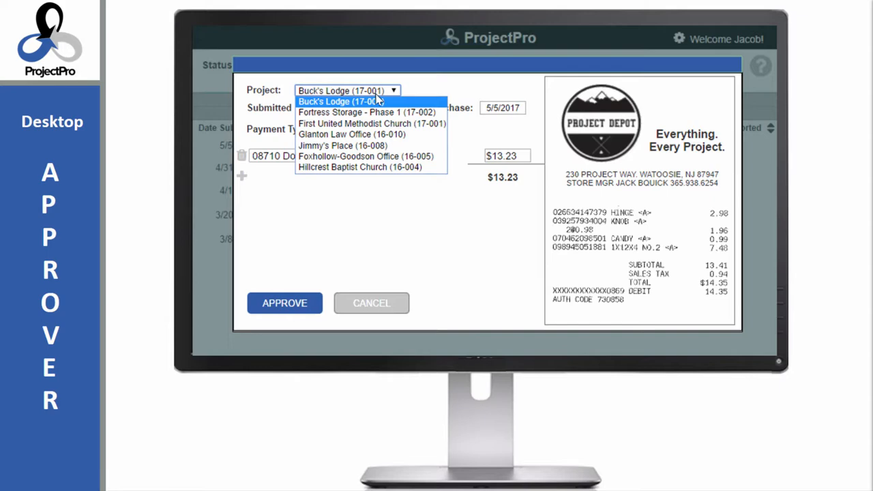
pyautogui.click(339, 101)
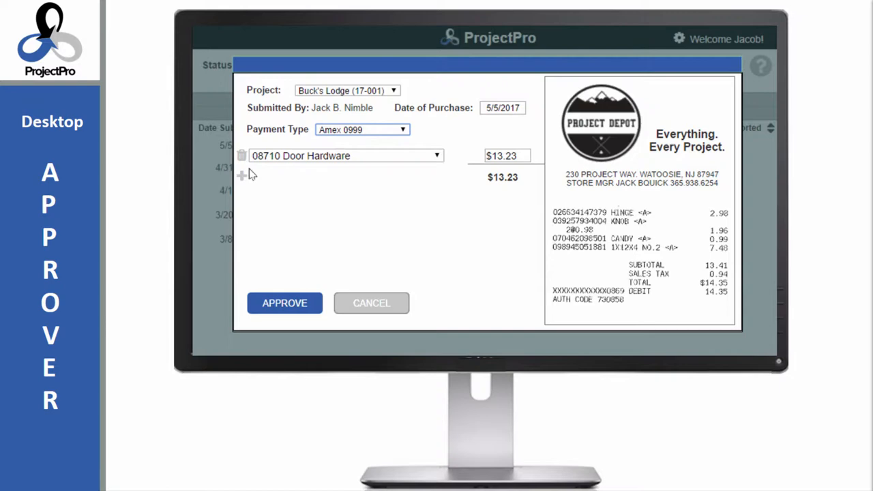
pyautogui.click(243, 175)
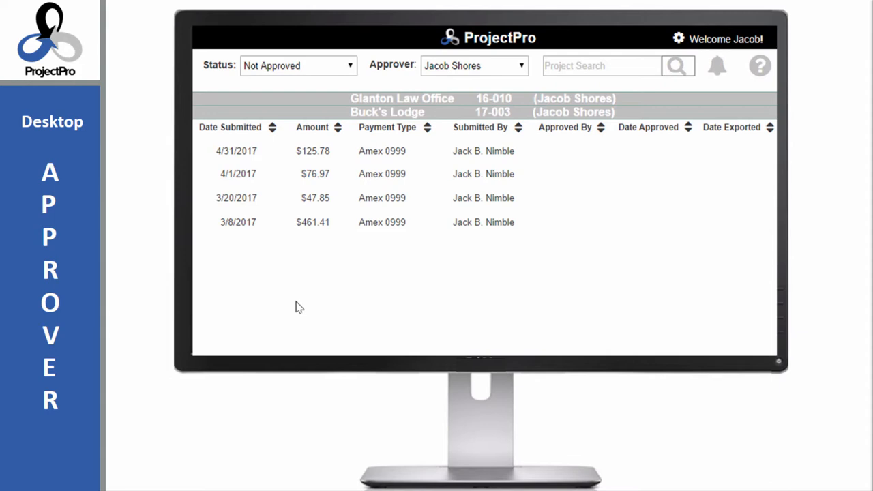
# - Show the bell menu of reminder options for field employees
pyautogui.click(716, 65)
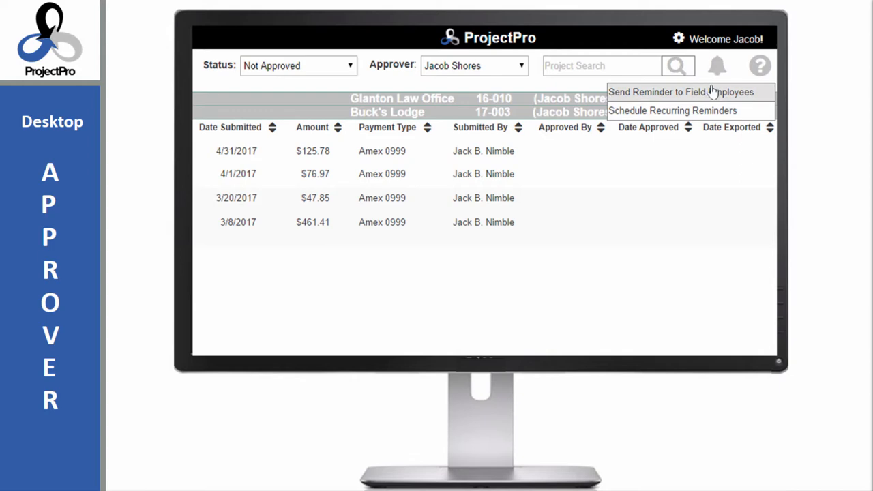
# - Schedule recurring Thursday 7:00am CST reminders to all field employees
pyautogui.click(671, 109)
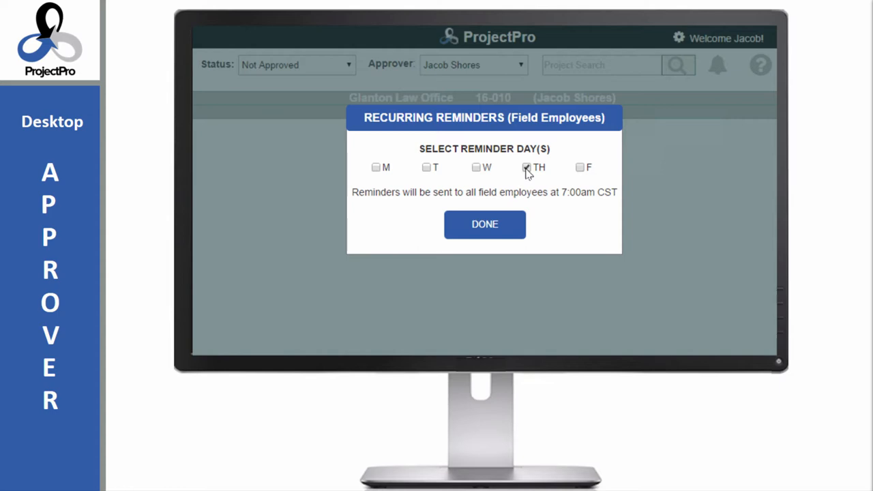
pyautogui.click(484, 224)
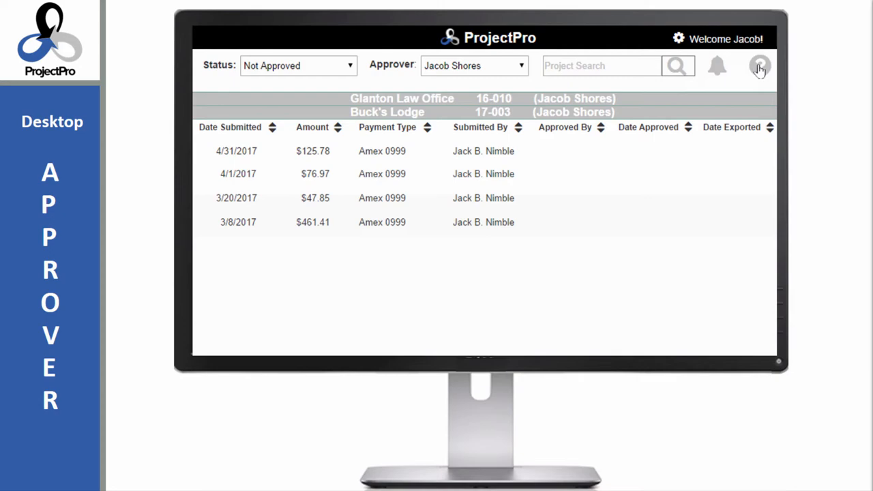